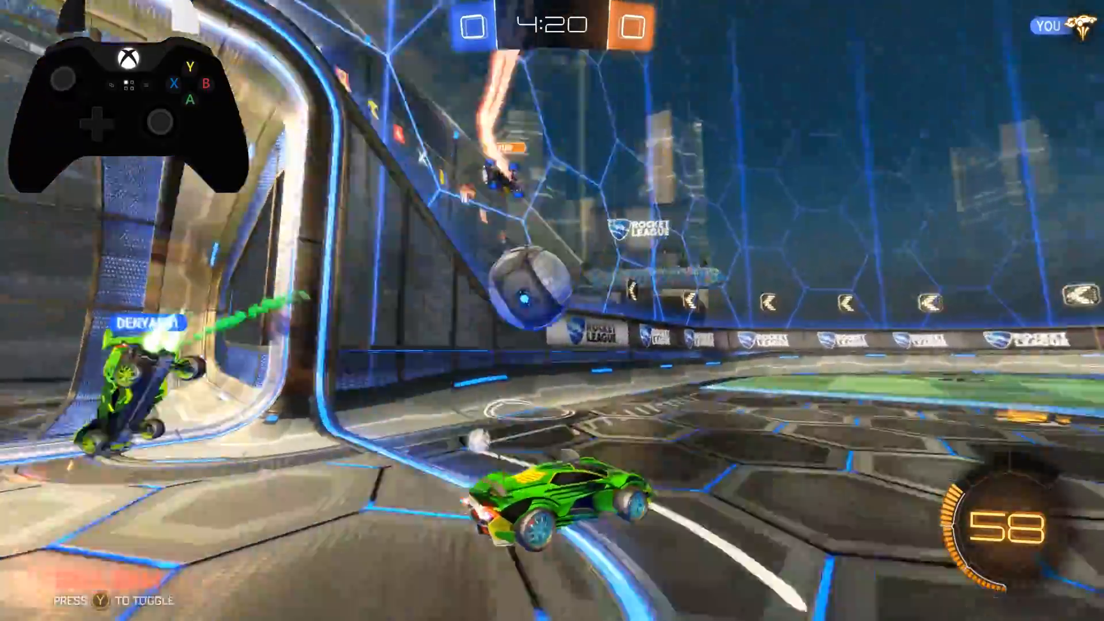
# Leave the Rocket League match and bring up the browser with gamepadviewer.com loaded
pyautogui.press('y')
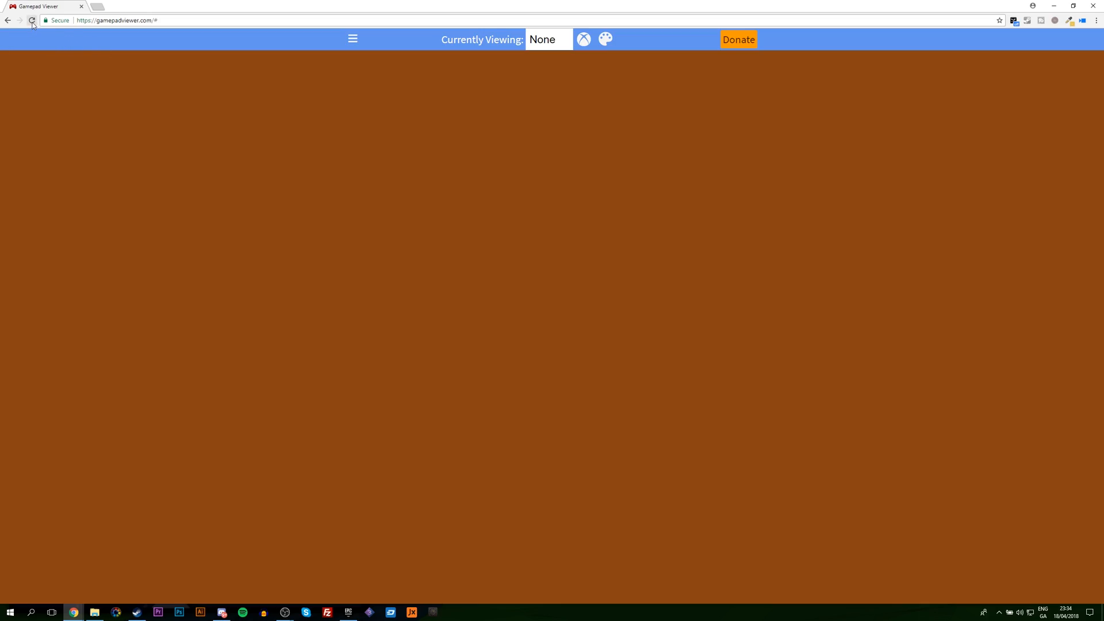
# Reload the page, detect Player 1's controller and apply the Xbox One (White) skin
pyautogui.click(32, 19)
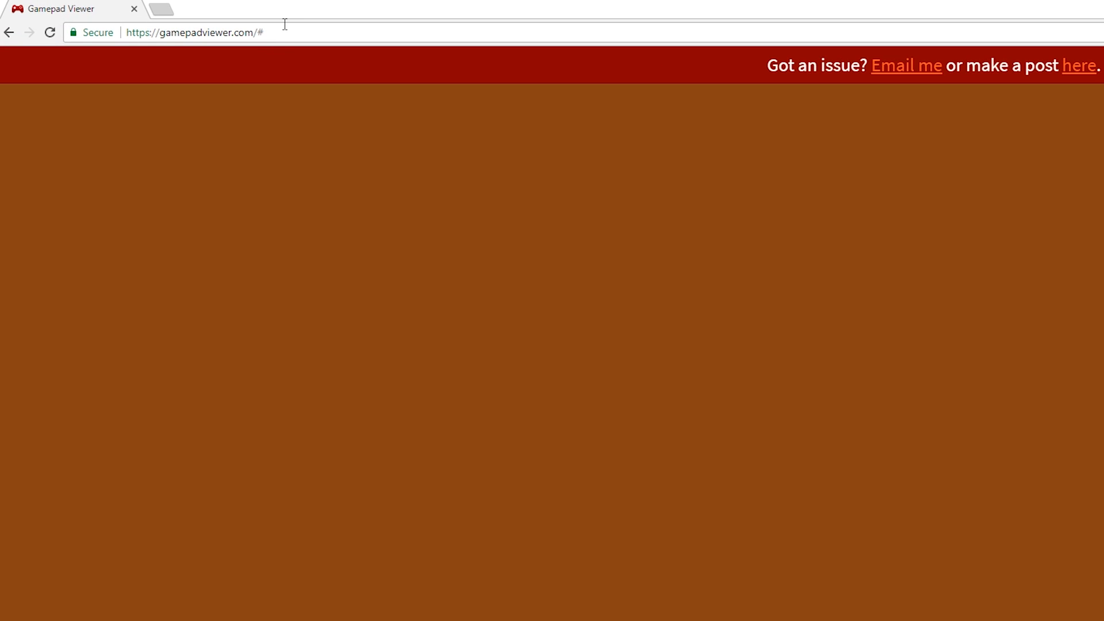
pyautogui.click(193, 32)
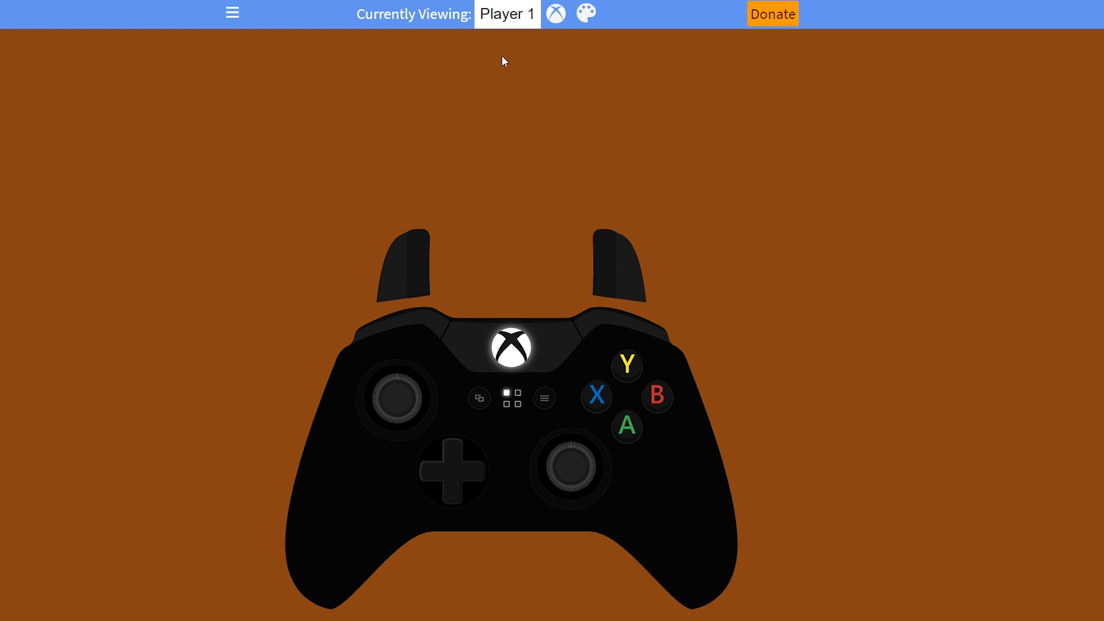
pyautogui.click(556, 14)
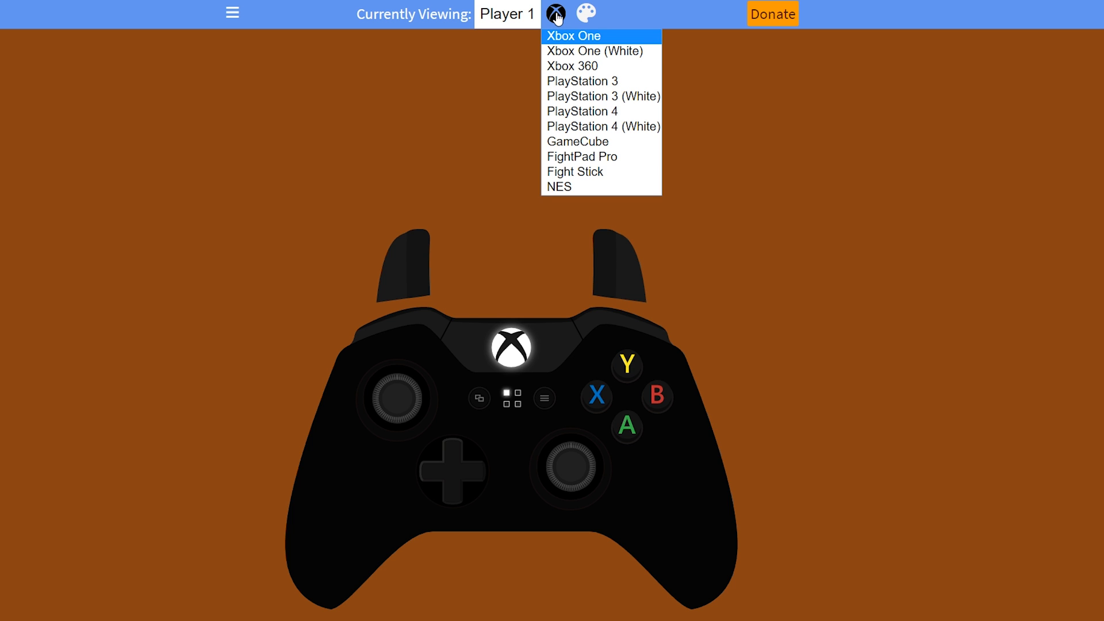
pyautogui.click(594, 50)
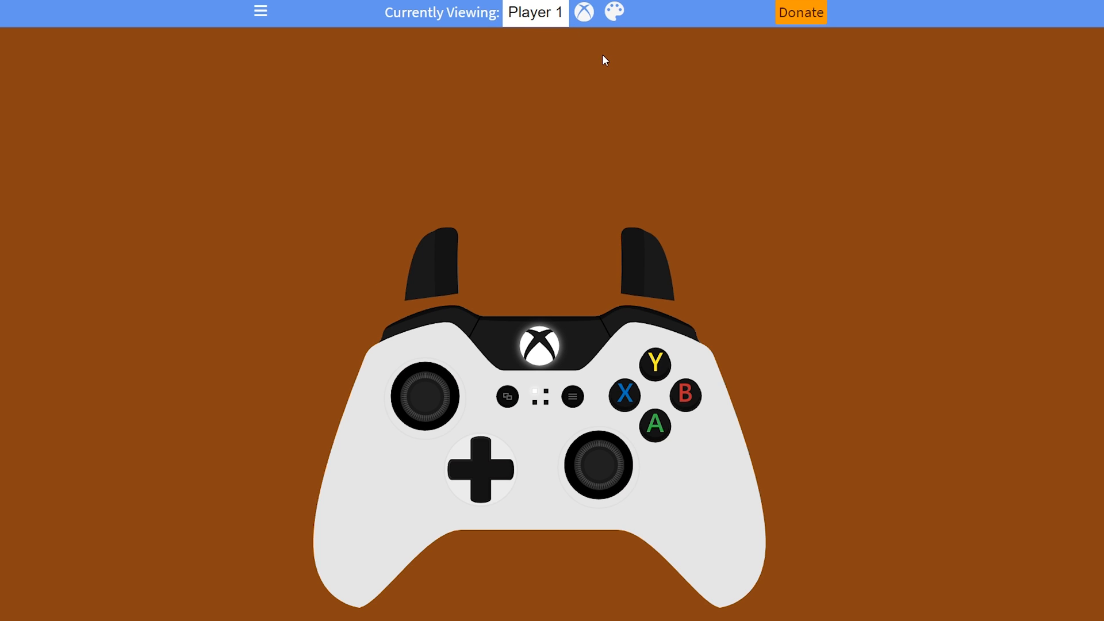
pyautogui.moveTo(738, 218)
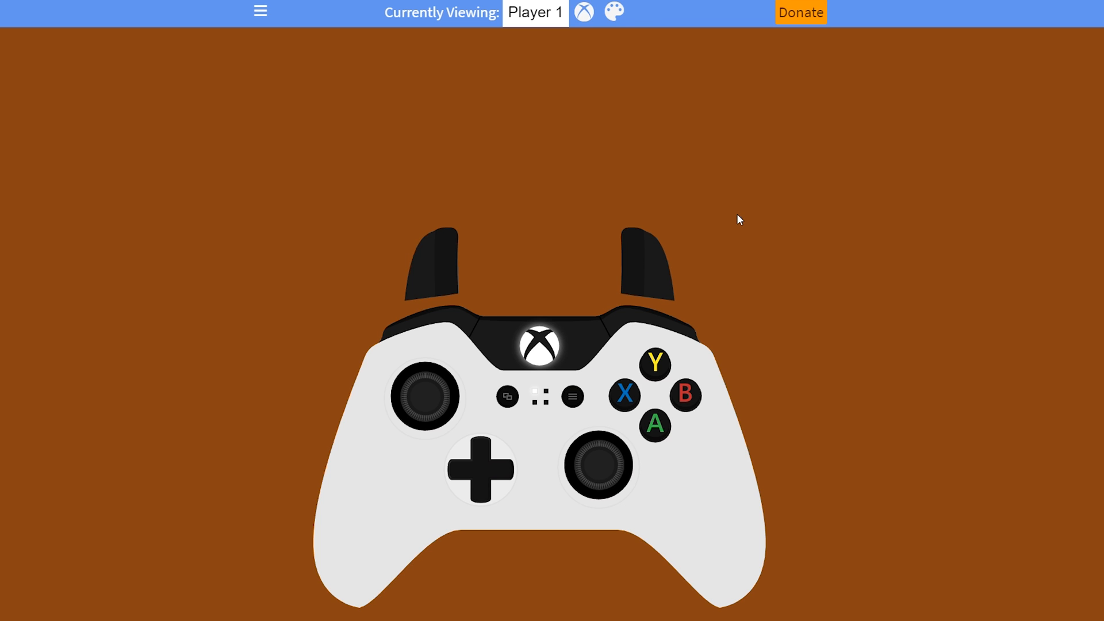
pyautogui.click(644, 264)
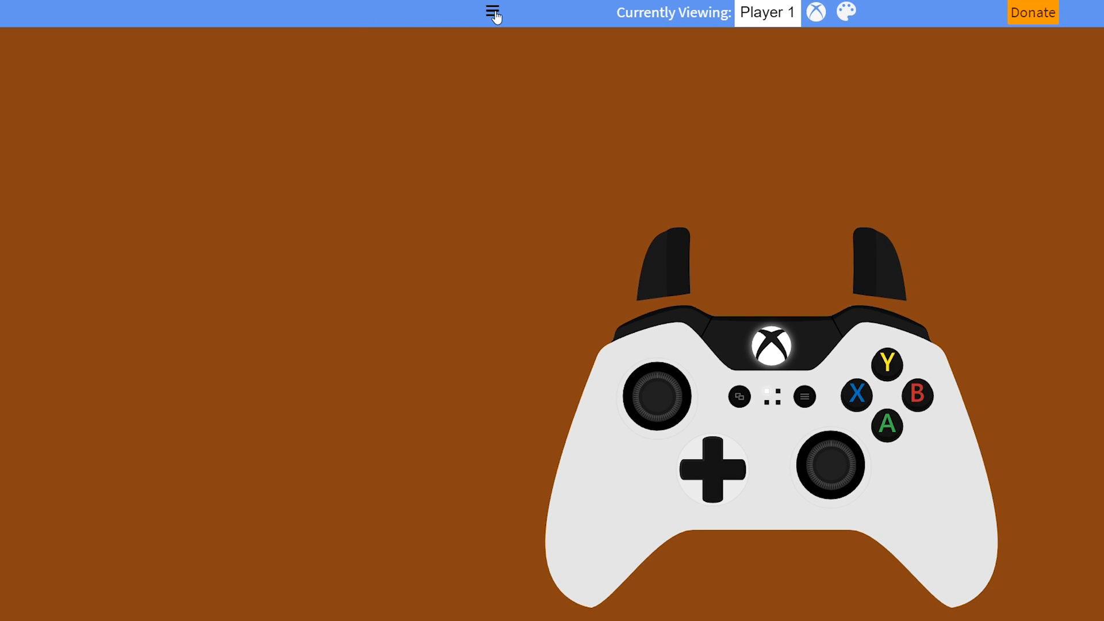
pyautogui.click(493, 12)
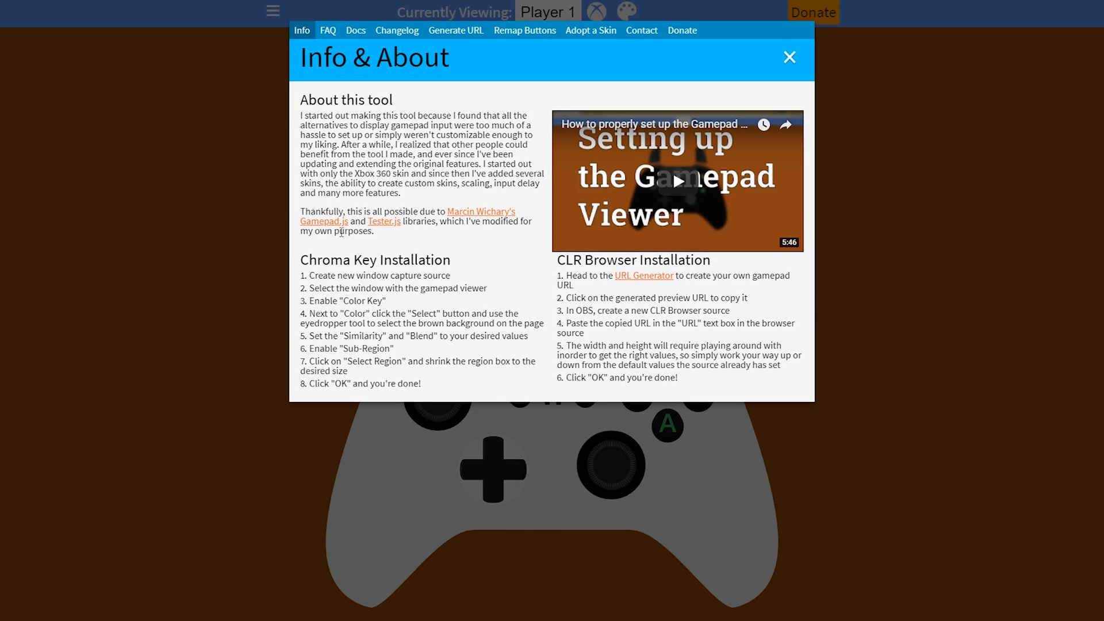
pyautogui.moveTo(388, 209)
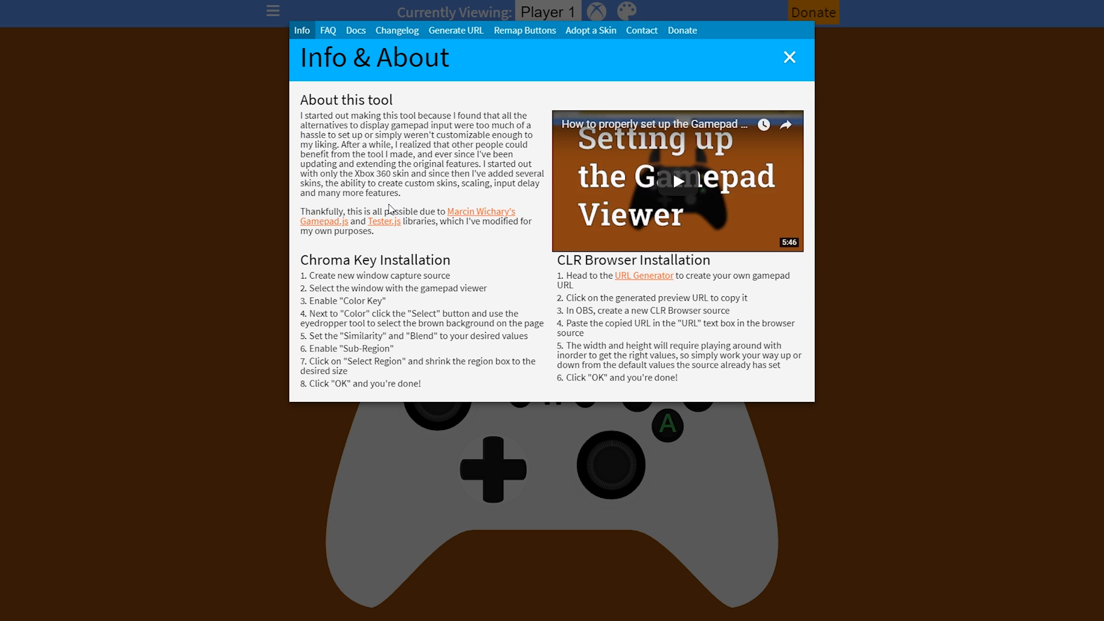
pyautogui.moveTo(525, 30)
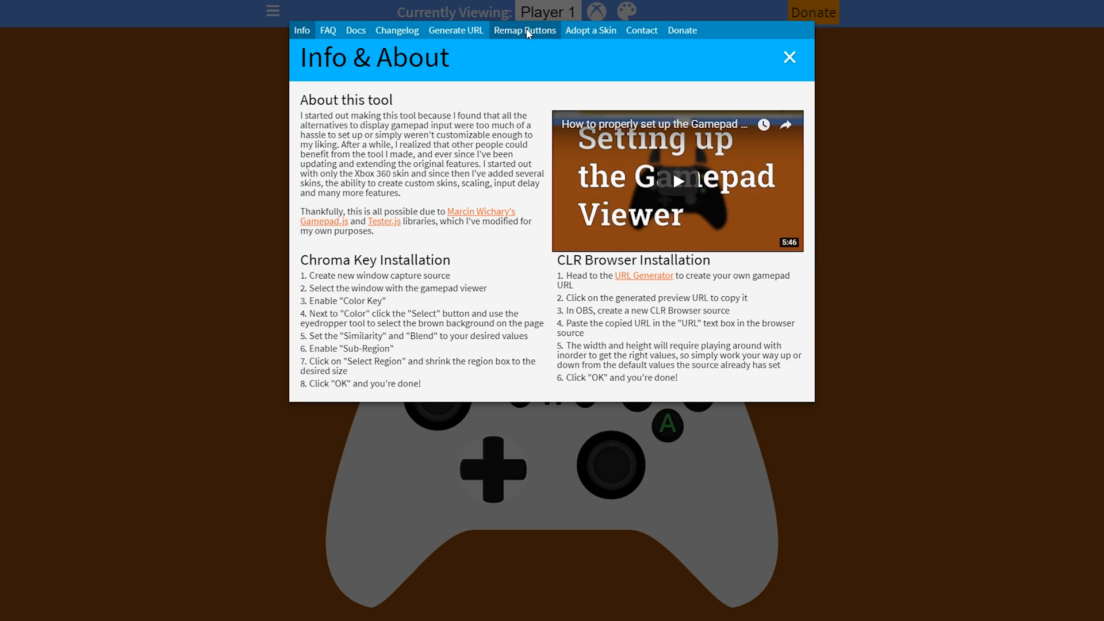
pyautogui.click(525, 29)
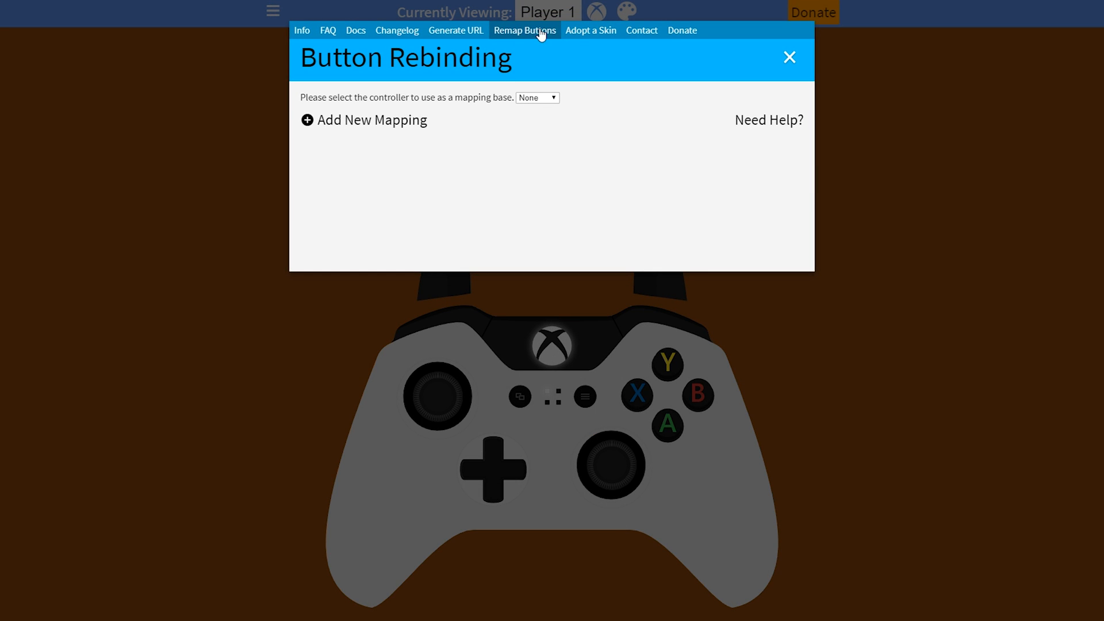
pyautogui.click(537, 97)
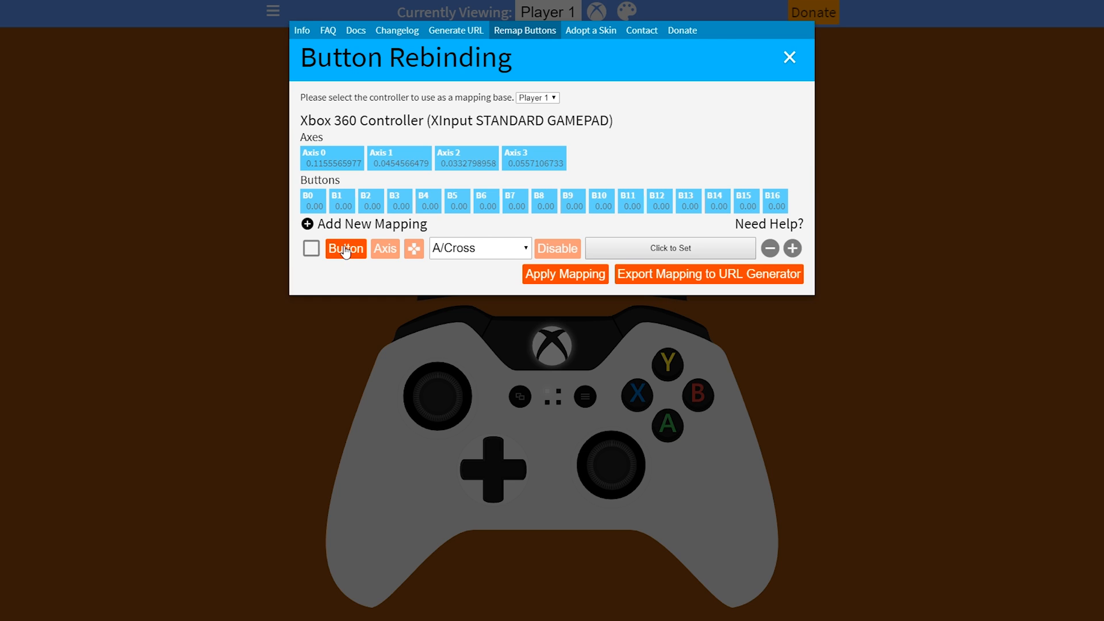
pyautogui.moveTo(669, 249)
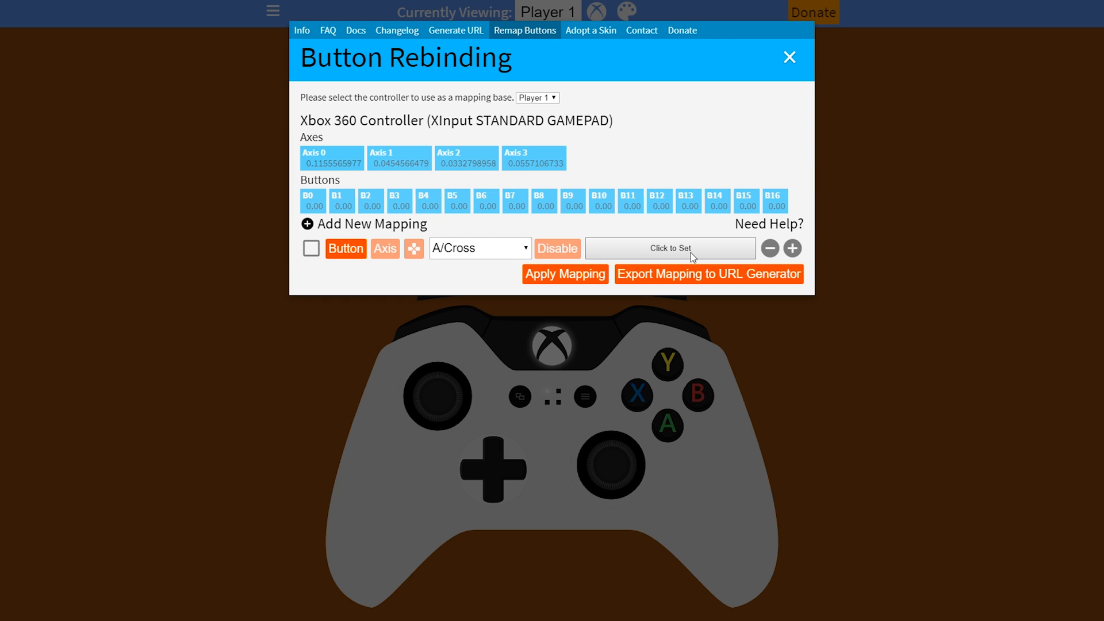
pyautogui.moveTo(582, 71)
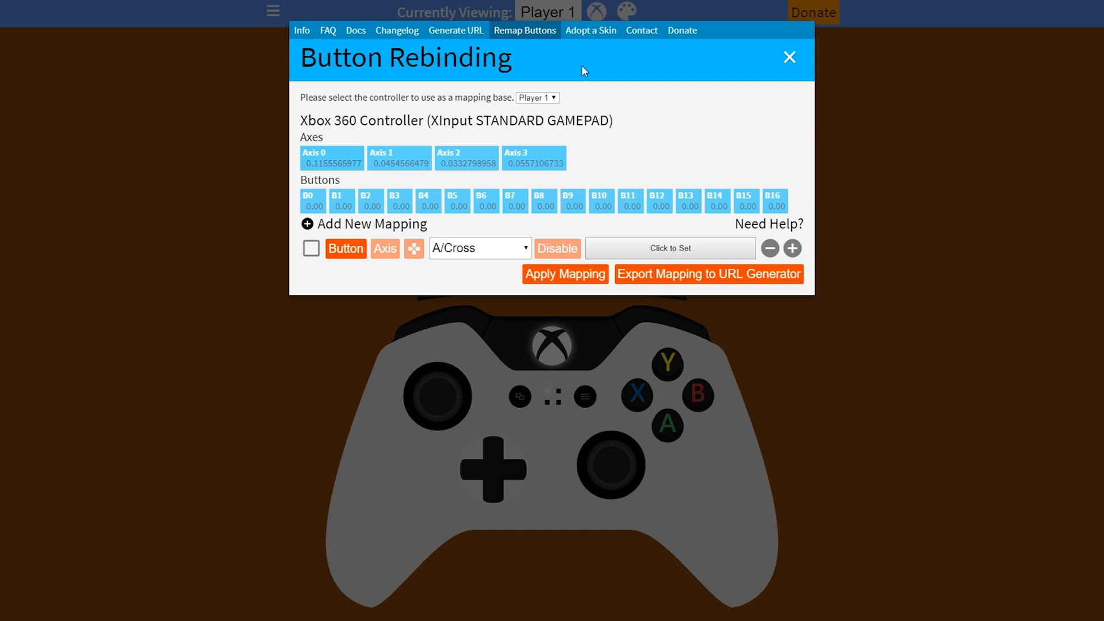
pyautogui.moveTo(590, 30)
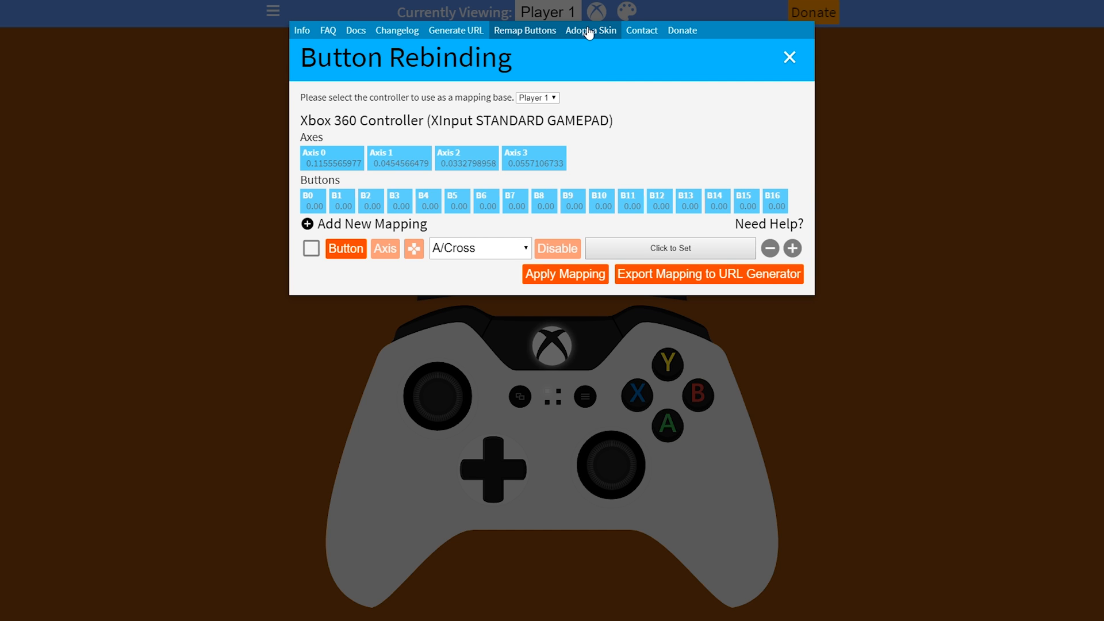
pyautogui.click(590, 30)
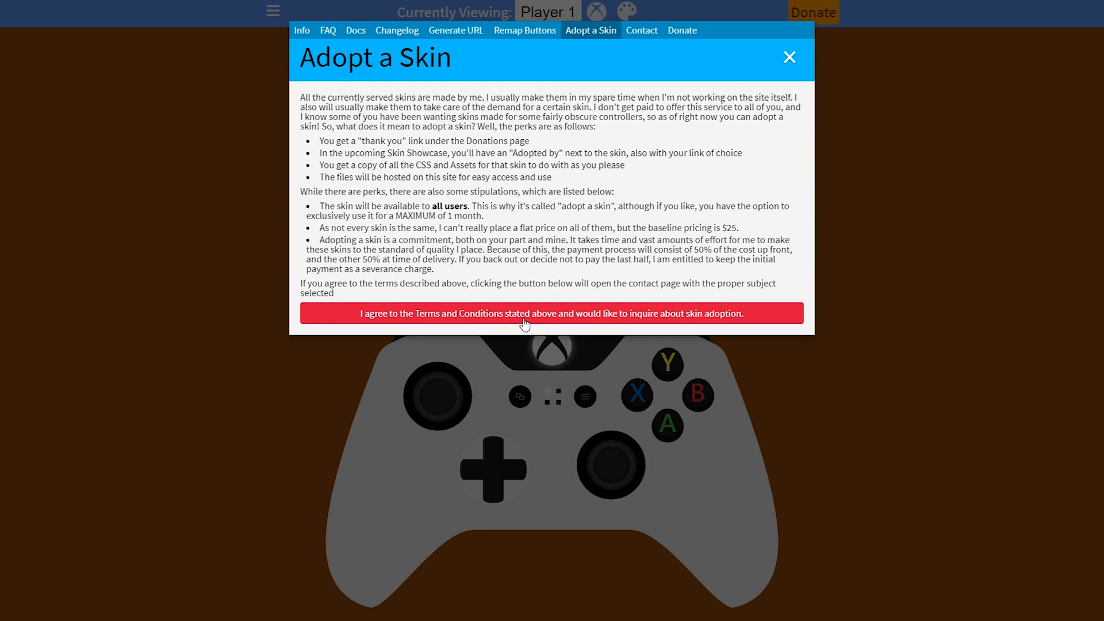
pyautogui.moveTo(471, 309)
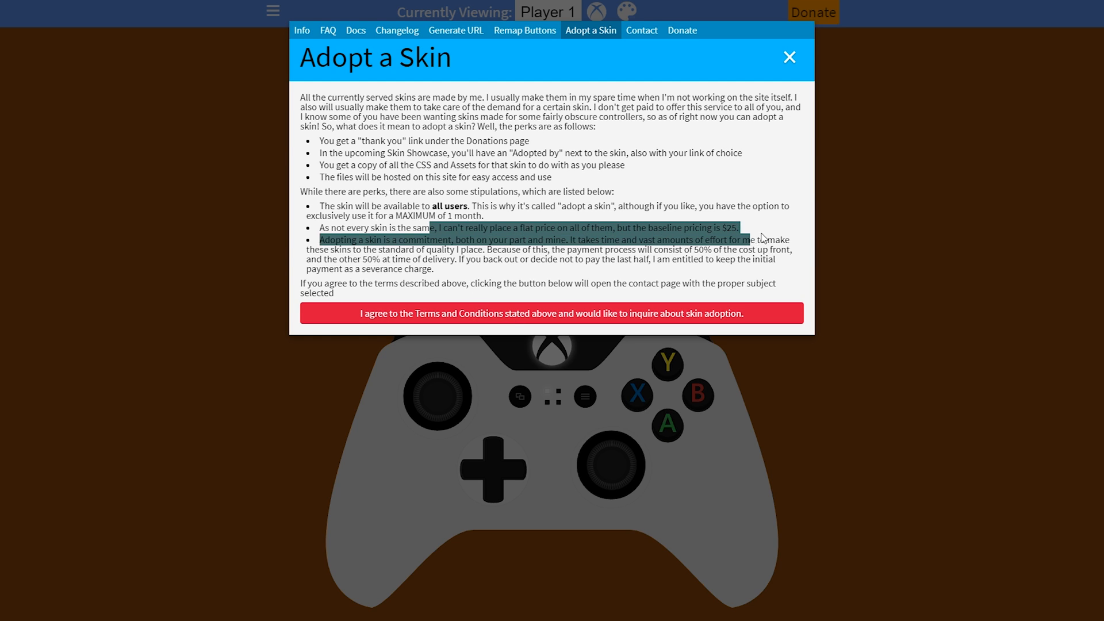
pyautogui.click(764, 237)
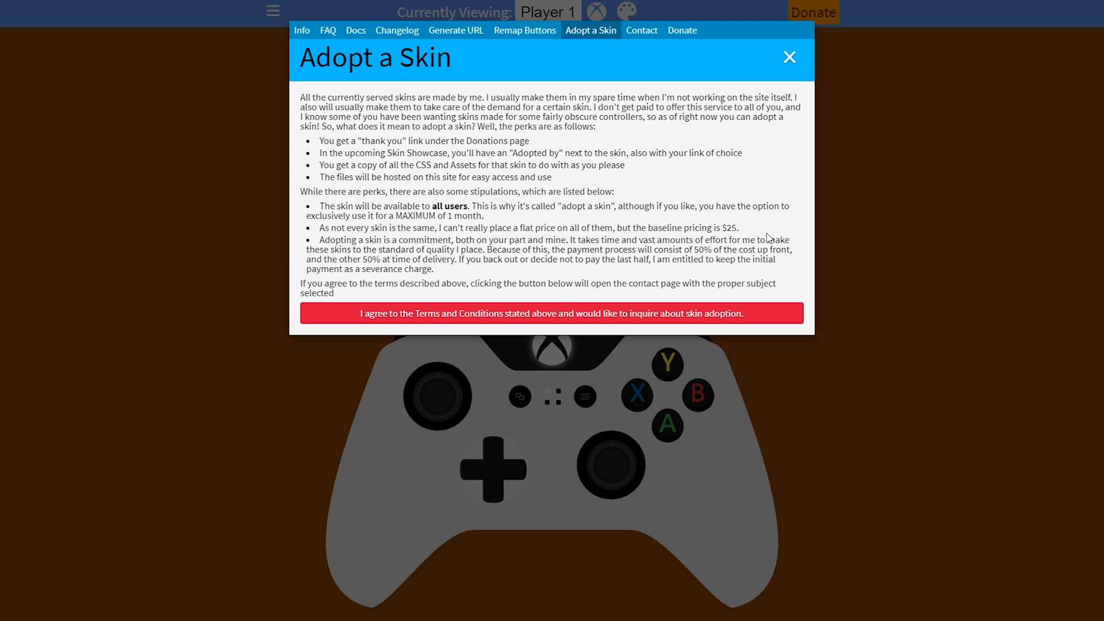
pyautogui.moveTo(516, 45)
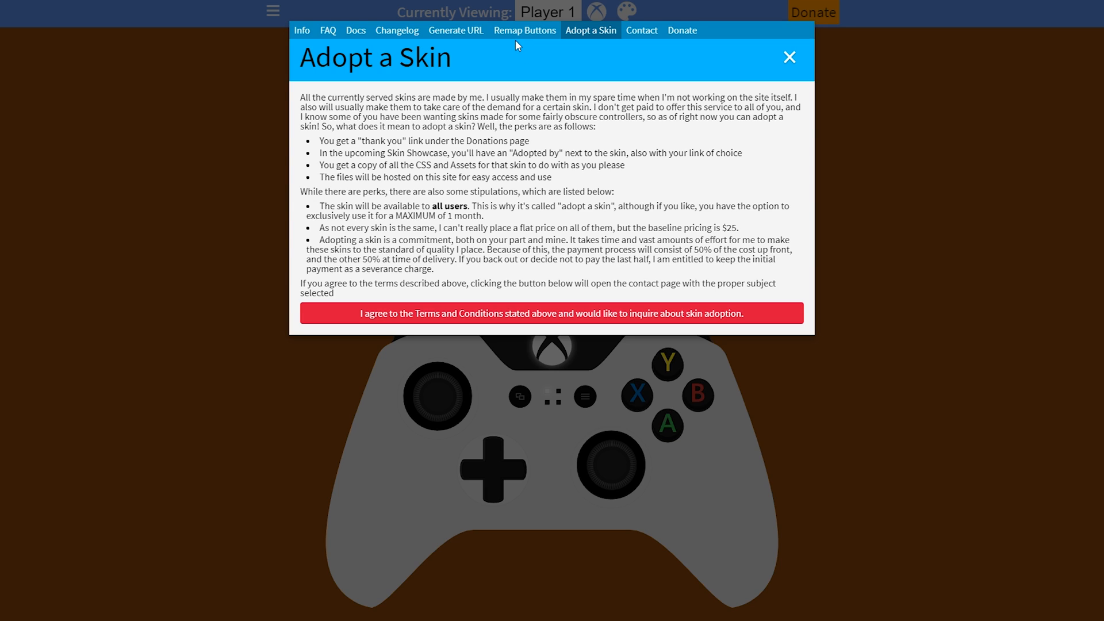
pyautogui.moveTo(598, 152)
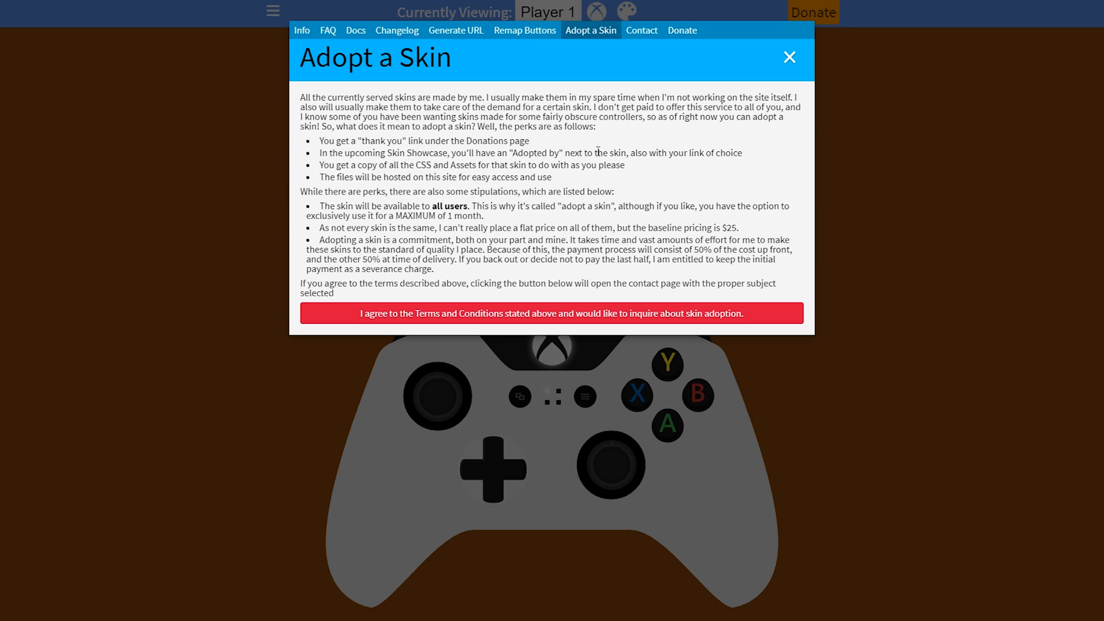
pyautogui.moveTo(895, 204)
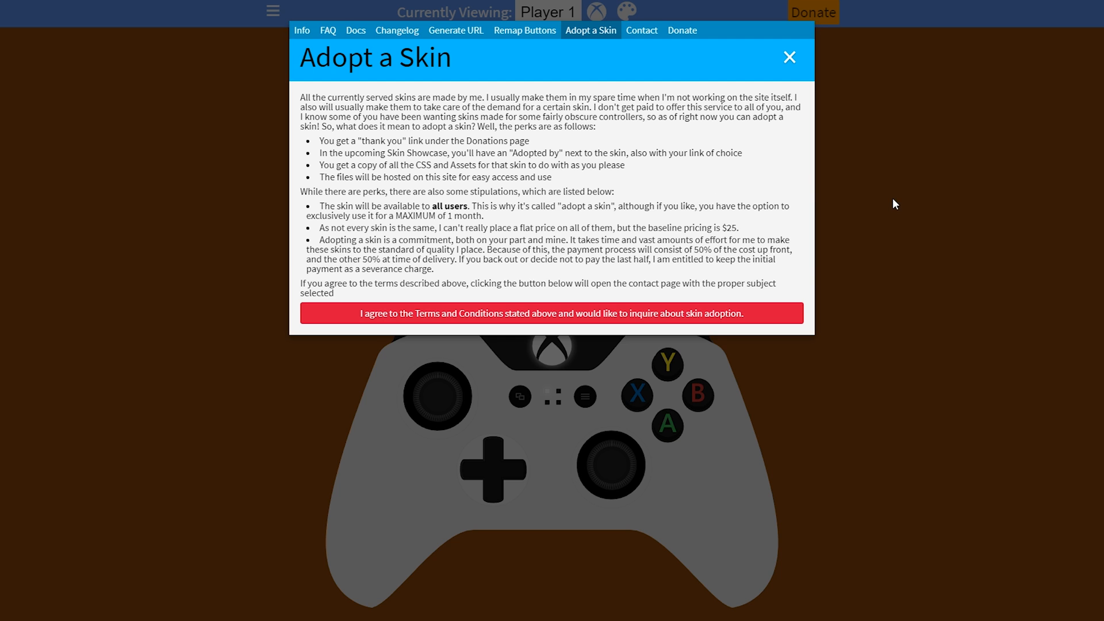
pyautogui.click(789, 57)
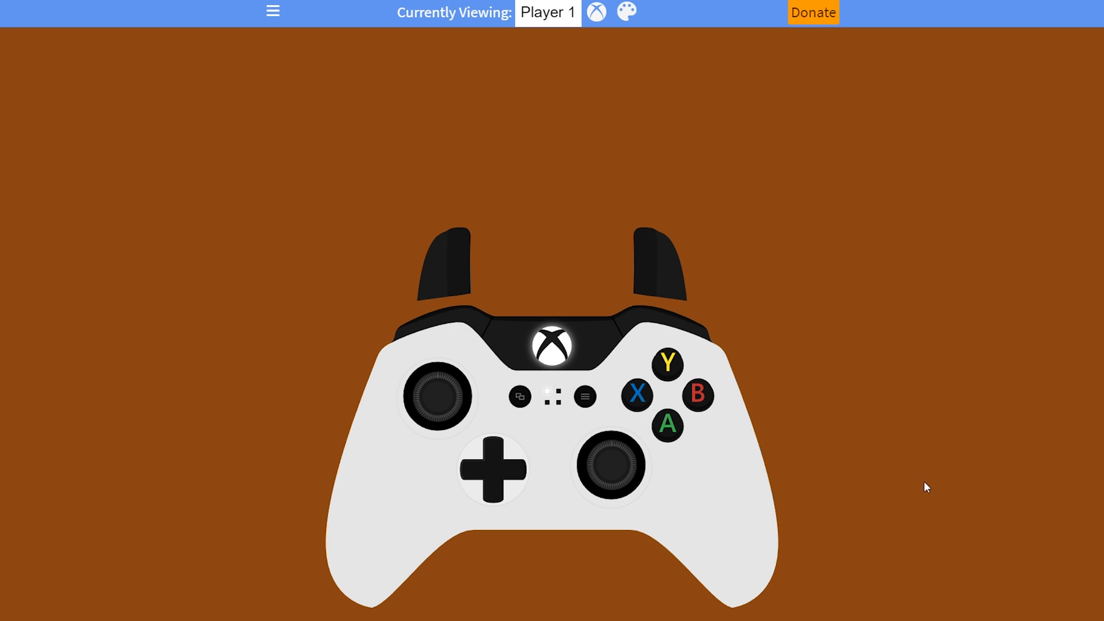
pyautogui.moveTo(595, 11)
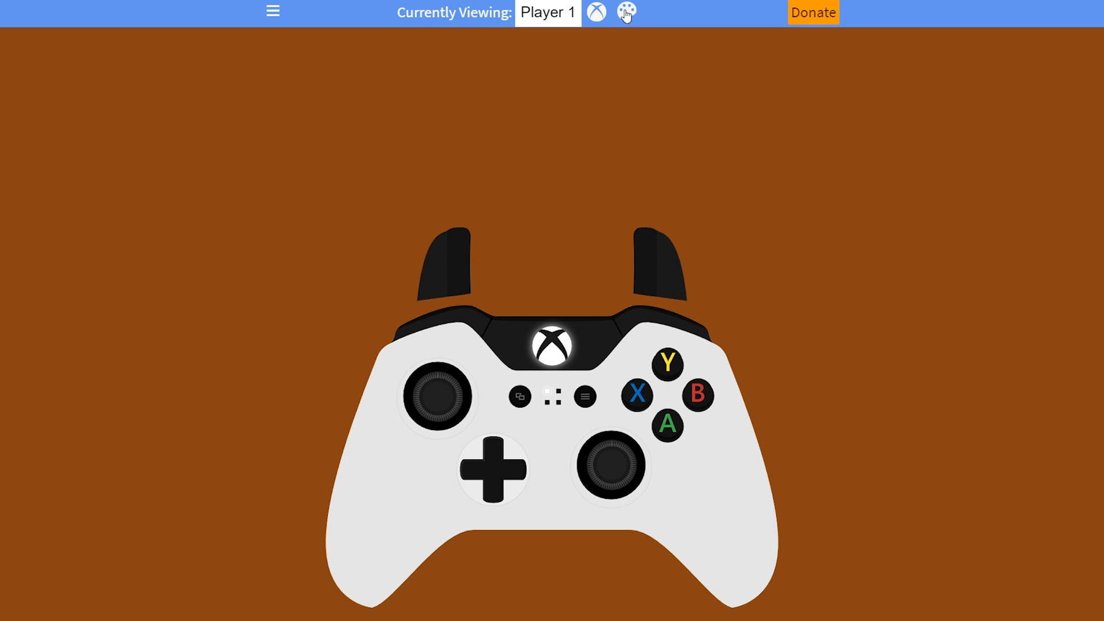
# Choose red from the basic colours and confirm it as the page background
pyautogui.click(625, 11)
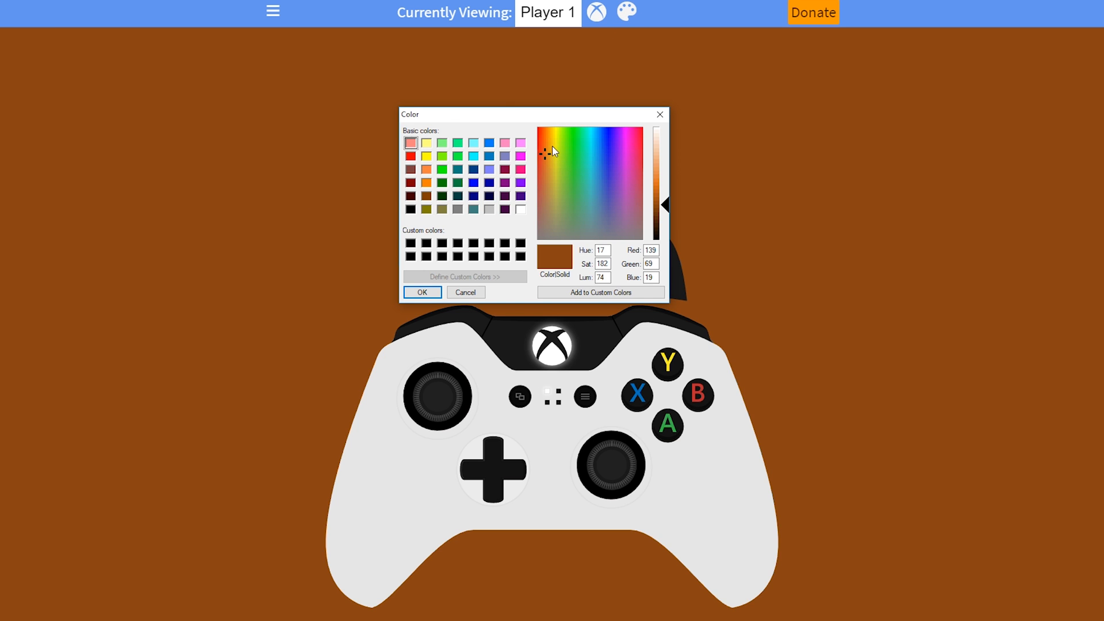
pyautogui.click(421, 292)
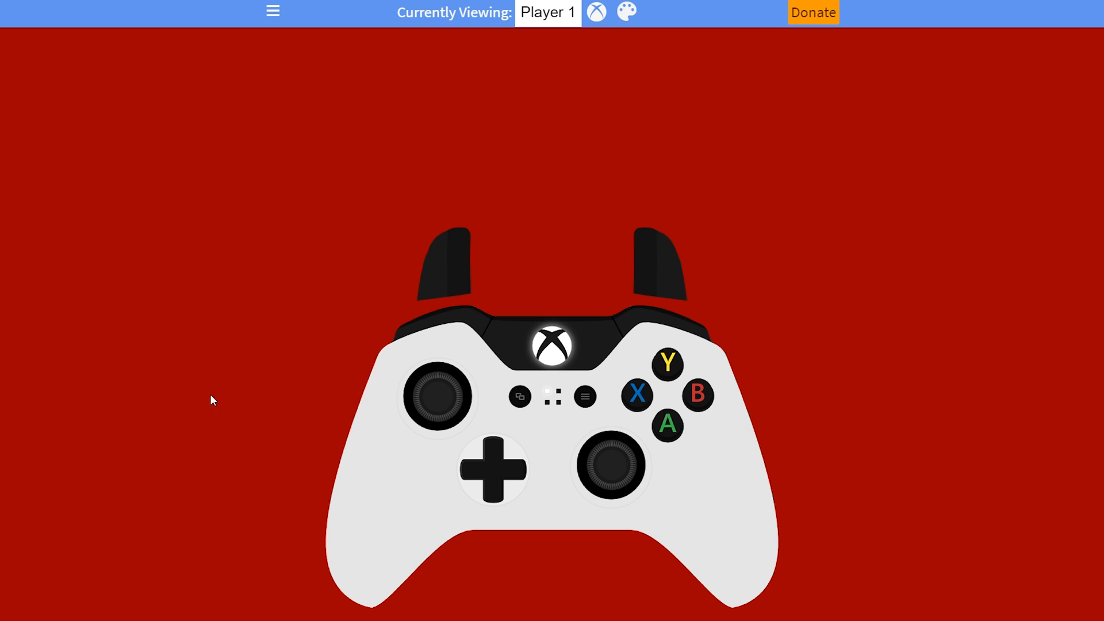
pyautogui.moveTo(564, 179)
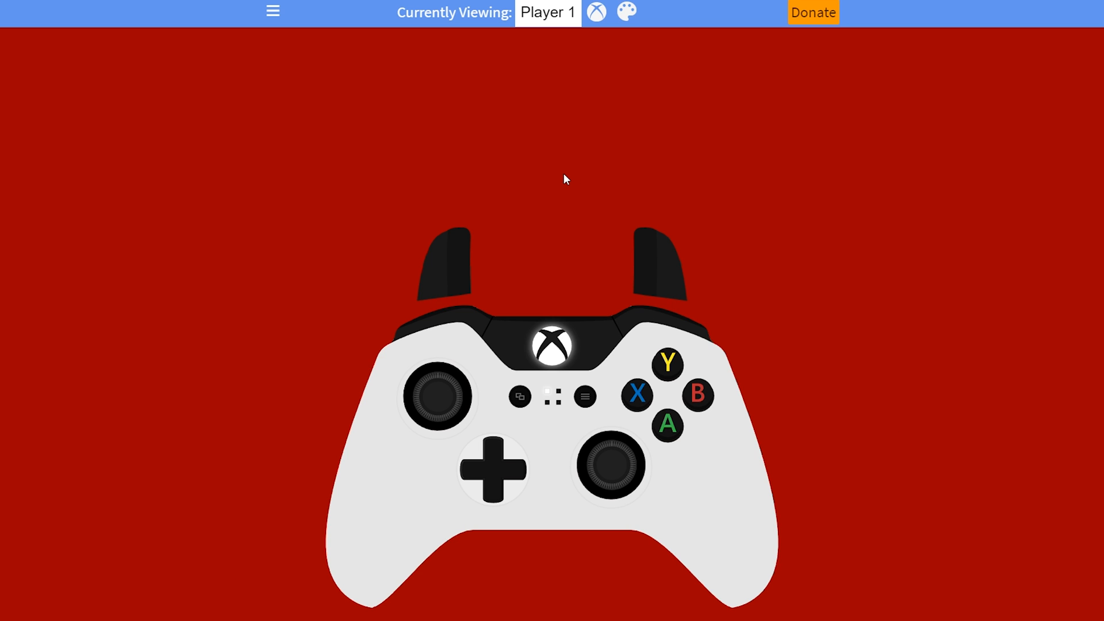
pyautogui.moveTo(563, 157)
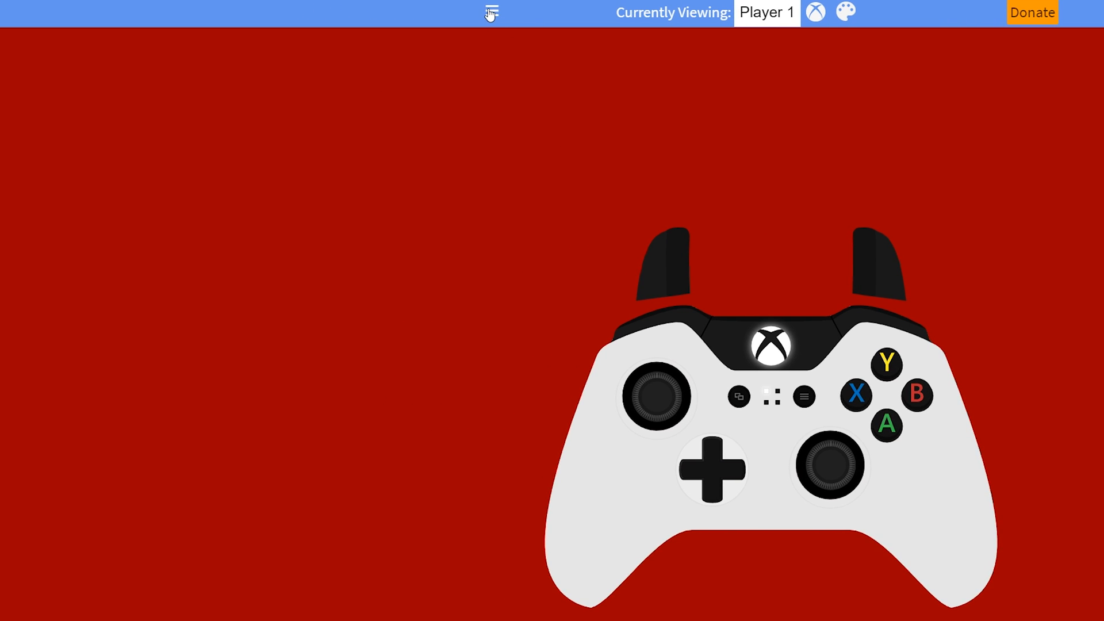
# From the side menu, generate a custom URL keeping Player 1 as the player number
pyautogui.click(491, 11)
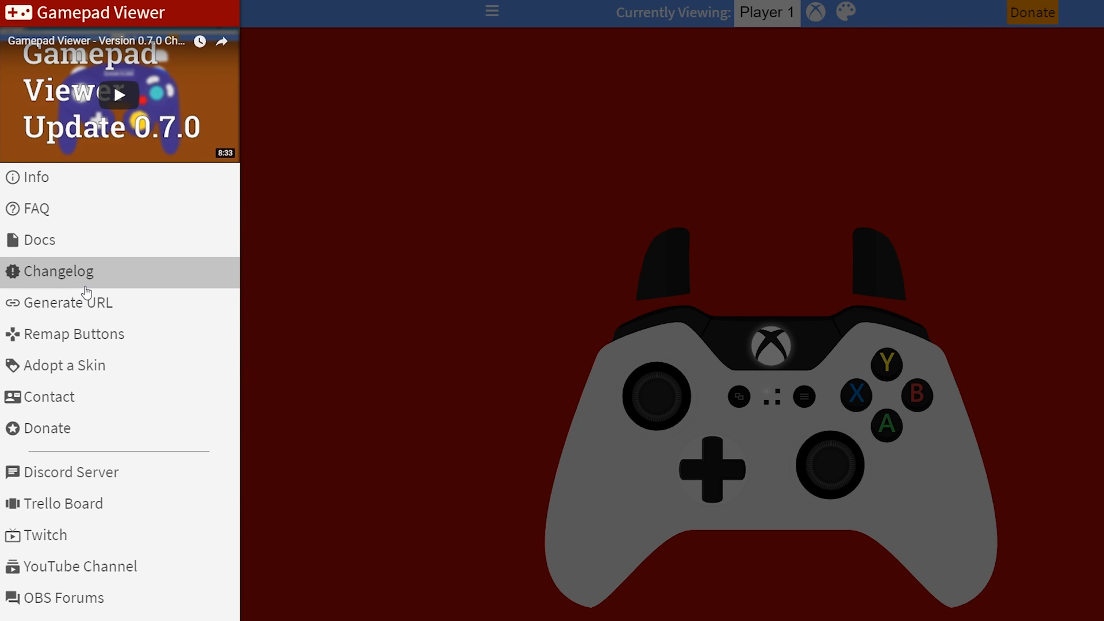
pyautogui.moveTo(83, 303)
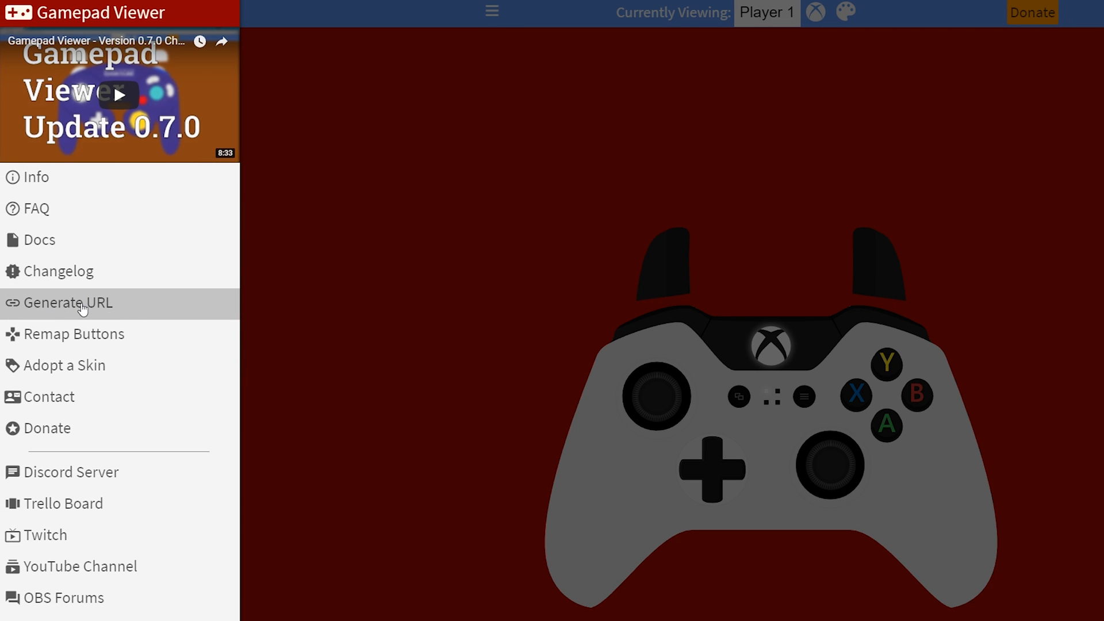
pyautogui.click(70, 302)
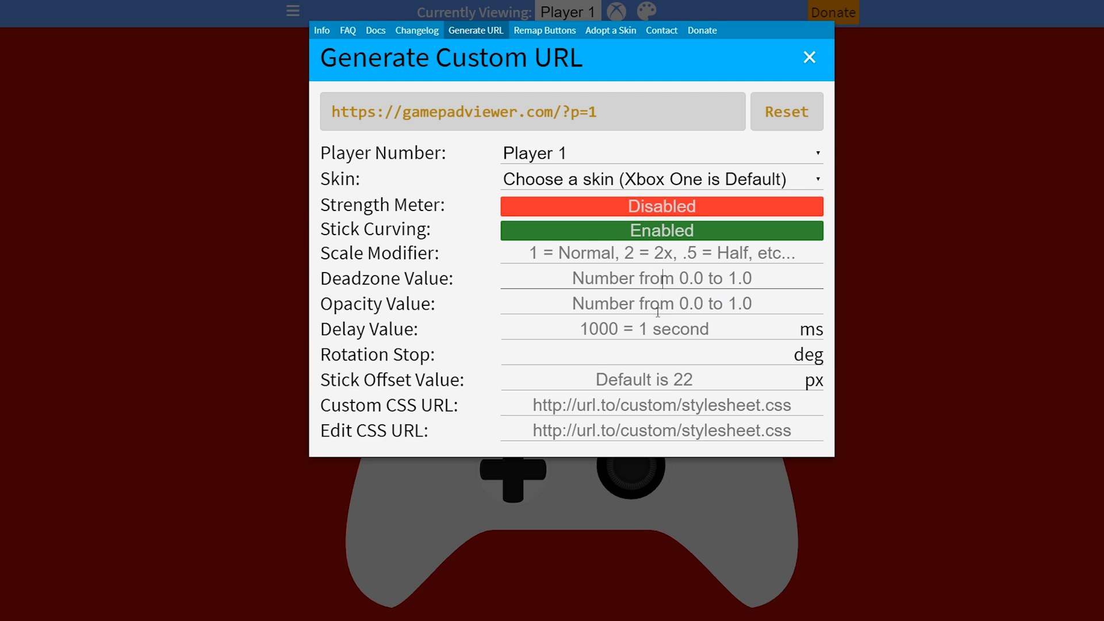
pyautogui.moveTo(484, 291)
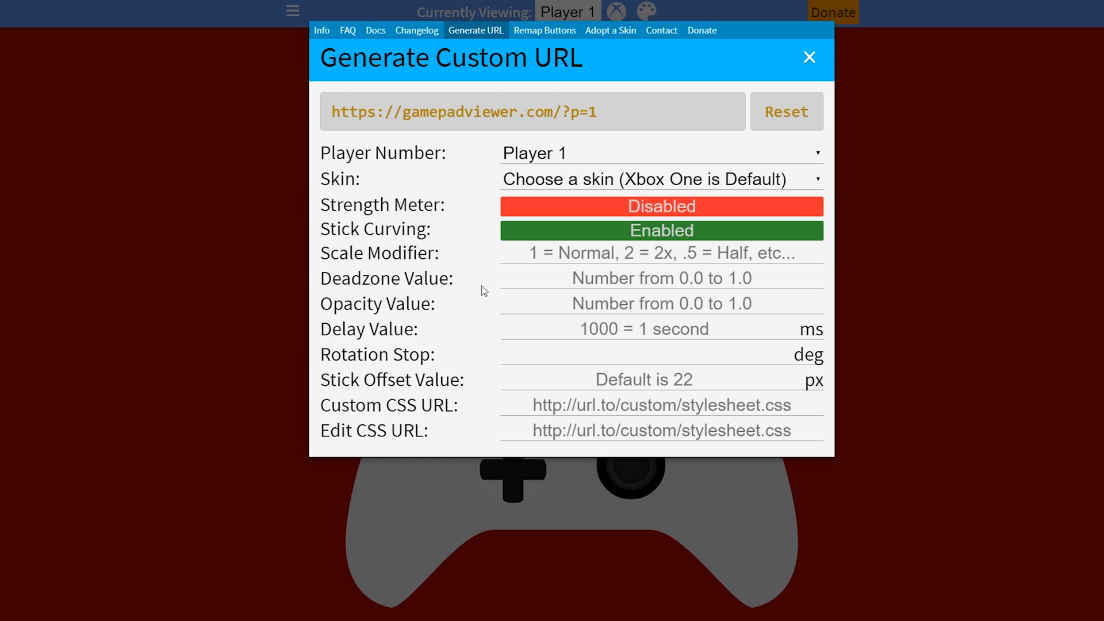
pyautogui.moveTo(701, 306)
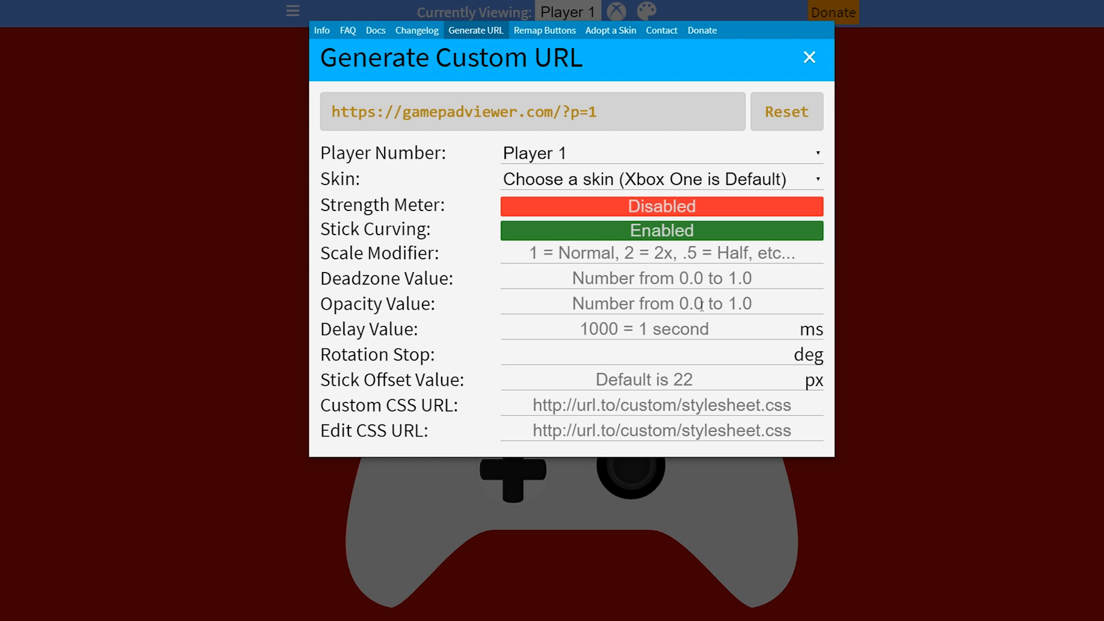
pyautogui.click(659, 153)
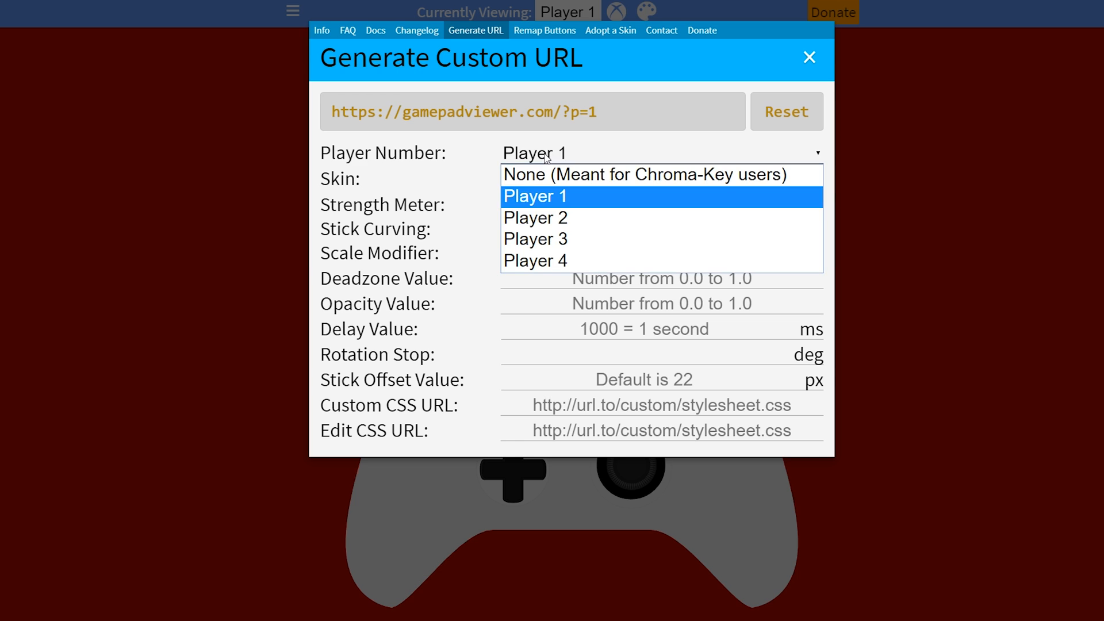
pyautogui.moveTo(567, 202)
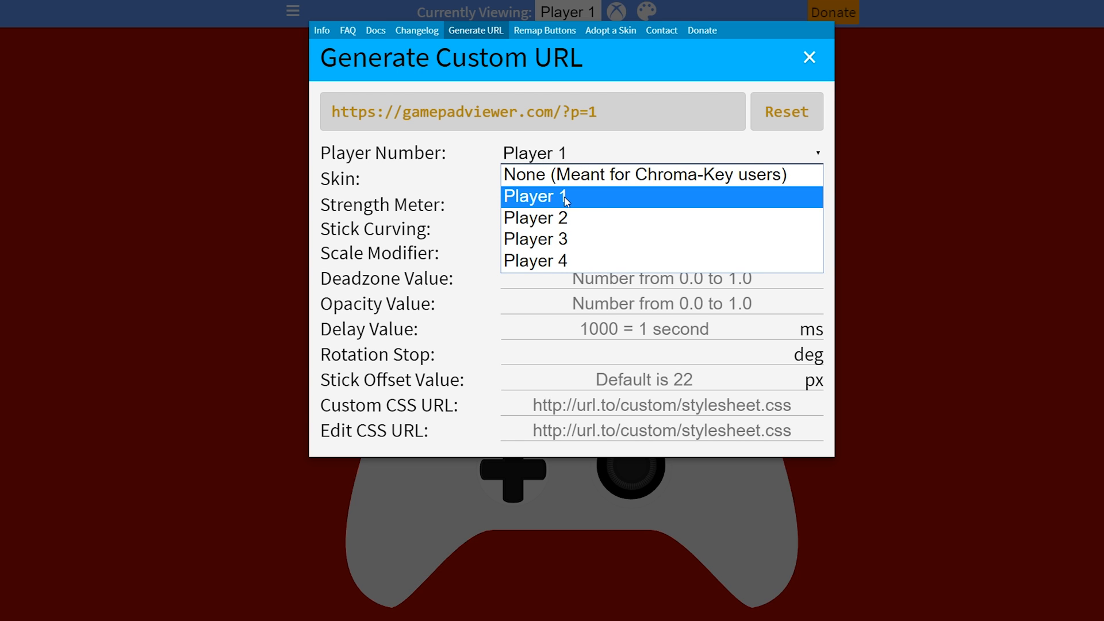
pyautogui.click(535, 195)
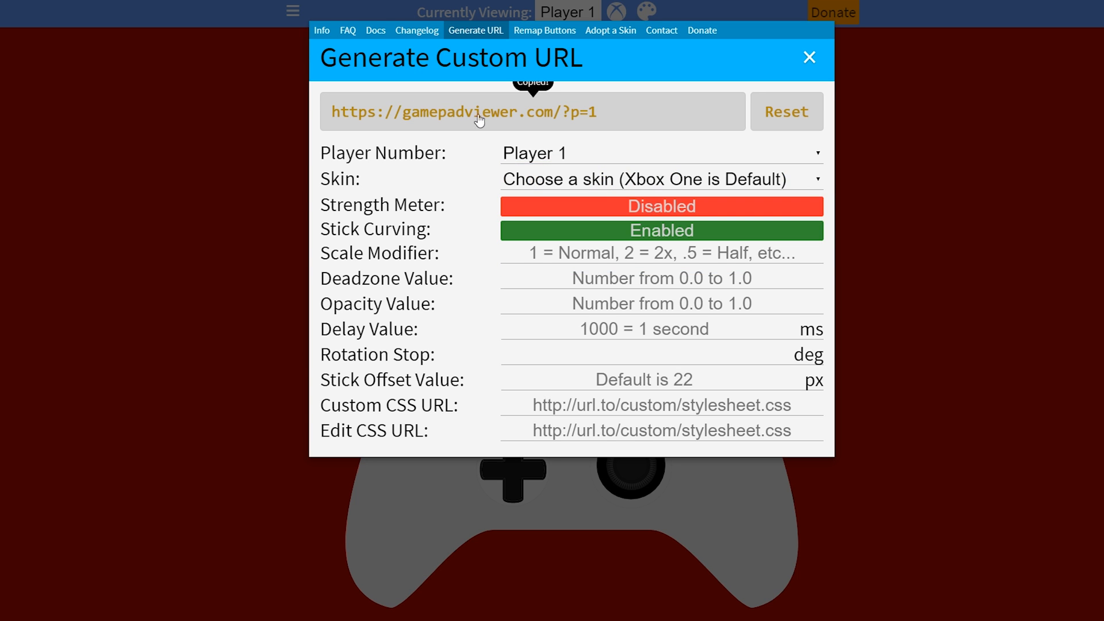
pyautogui.moveTo(245, 567)
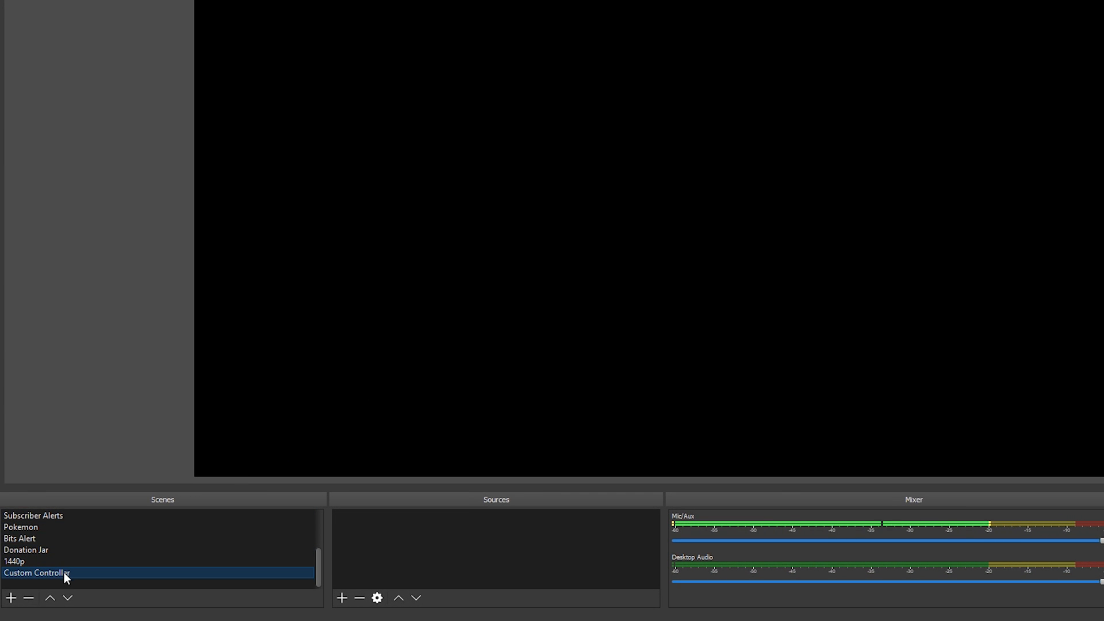
# In the Custom Controller scene, add a Browser source named Controller
pyautogui.click(342, 598)
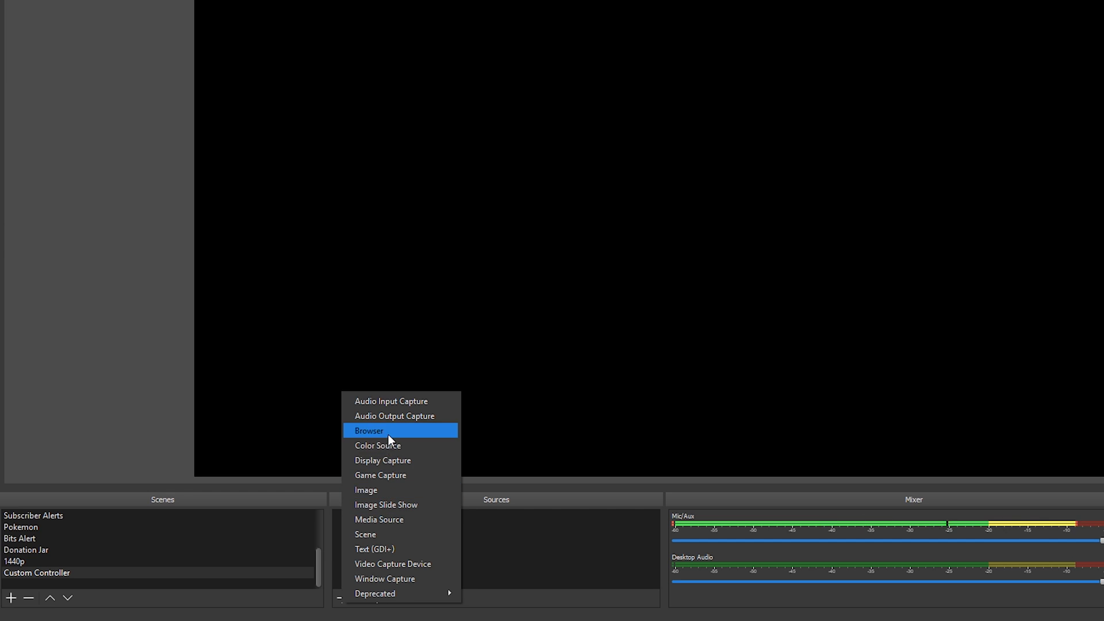
pyautogui.click(369, 430)
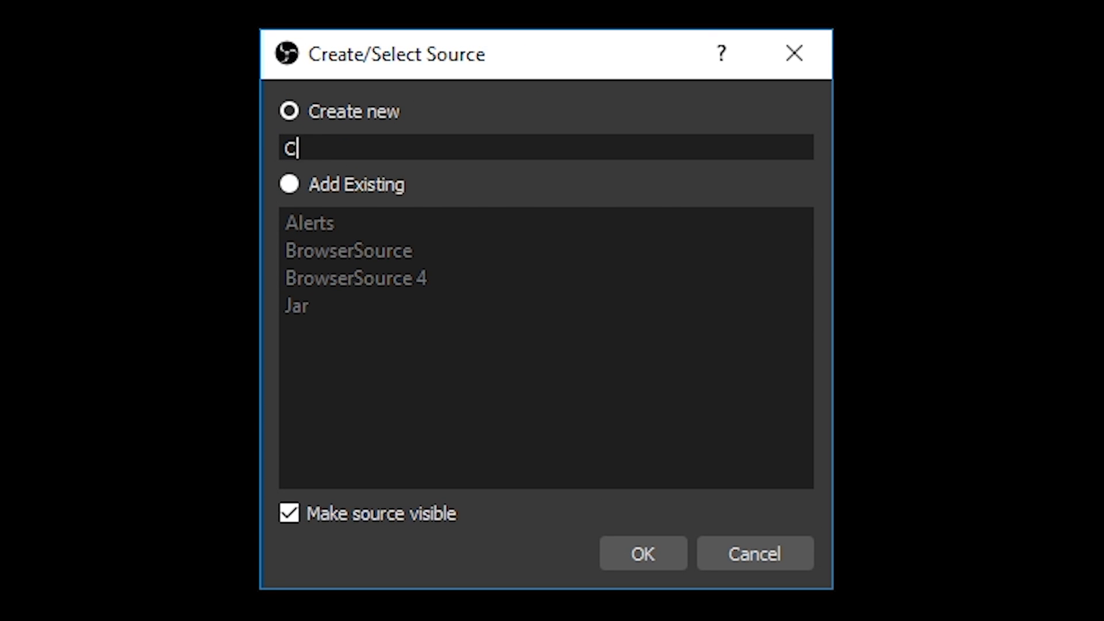
pyautogui.click(642, 553)
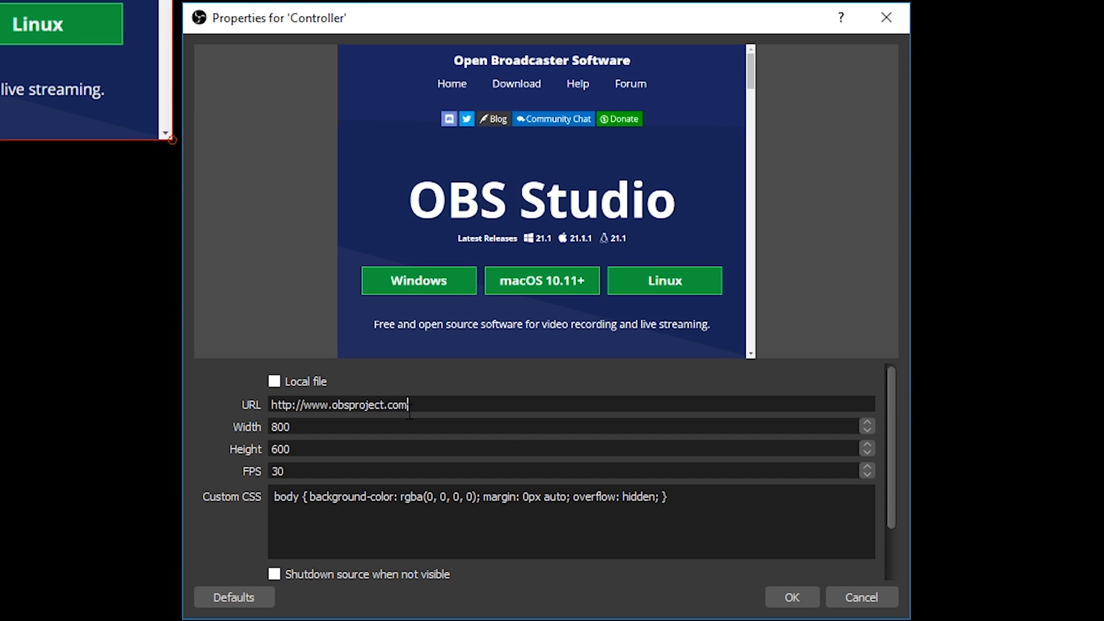
pyautogui.tripleClick(338, 404)
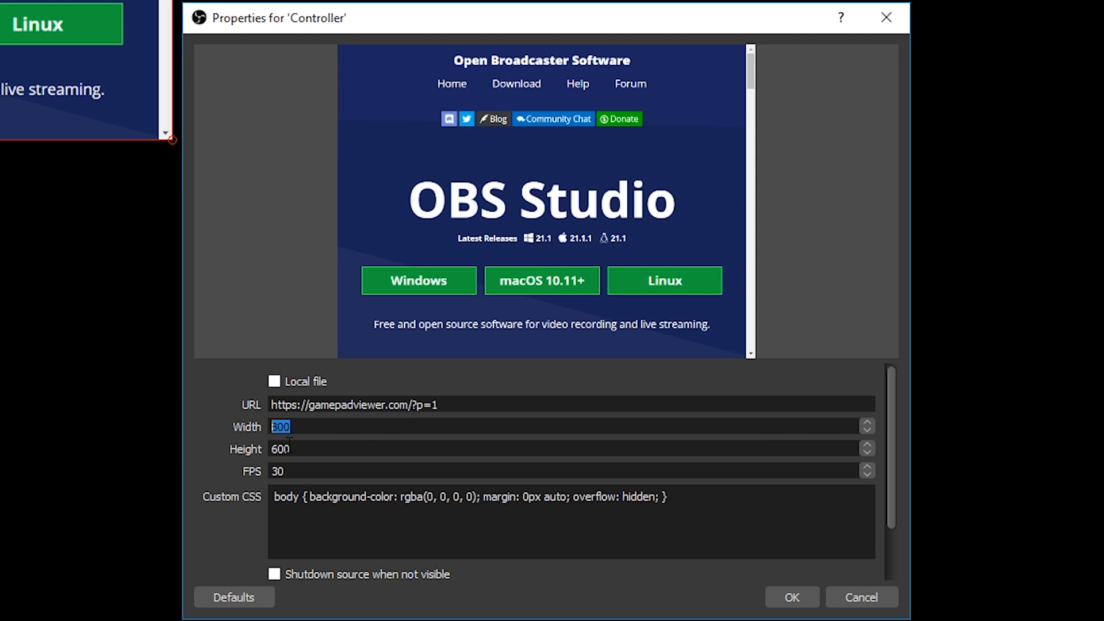
pyautogui.write('800')
pyautogui.click(570, 472)
pyautogui.write('60')
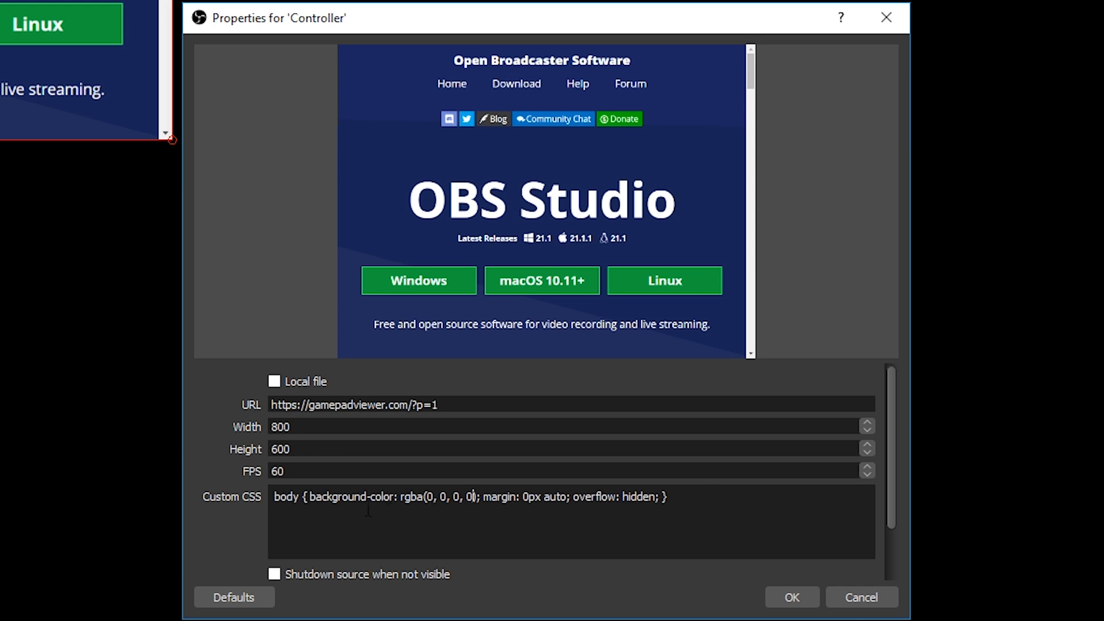
pyautogui.tripleClick(468, 497)
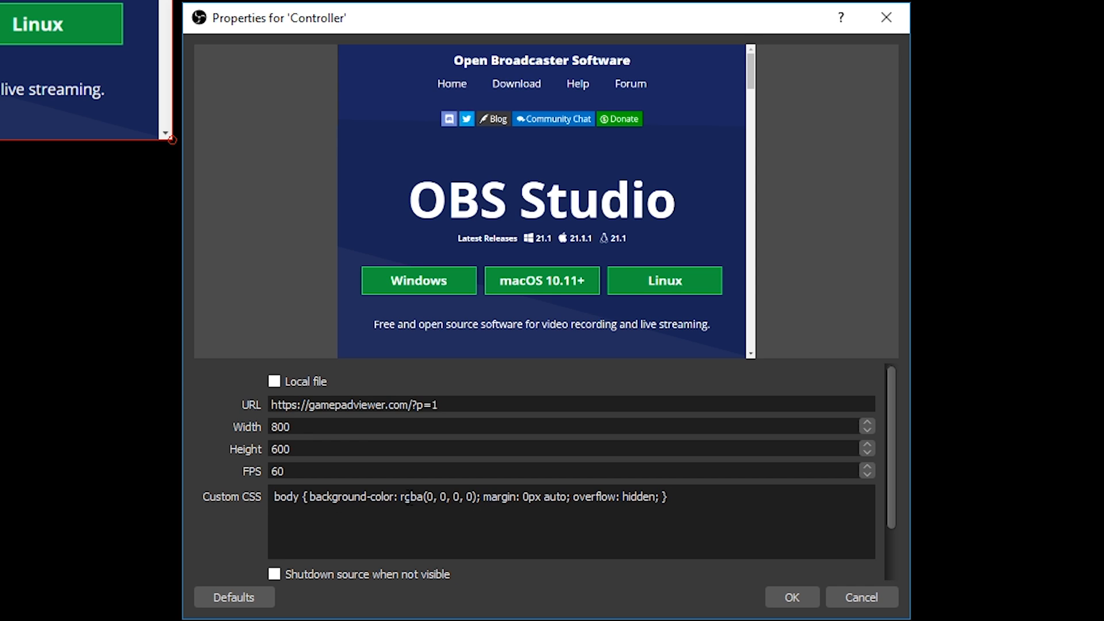
pyautogui.moveTo(895, 484)
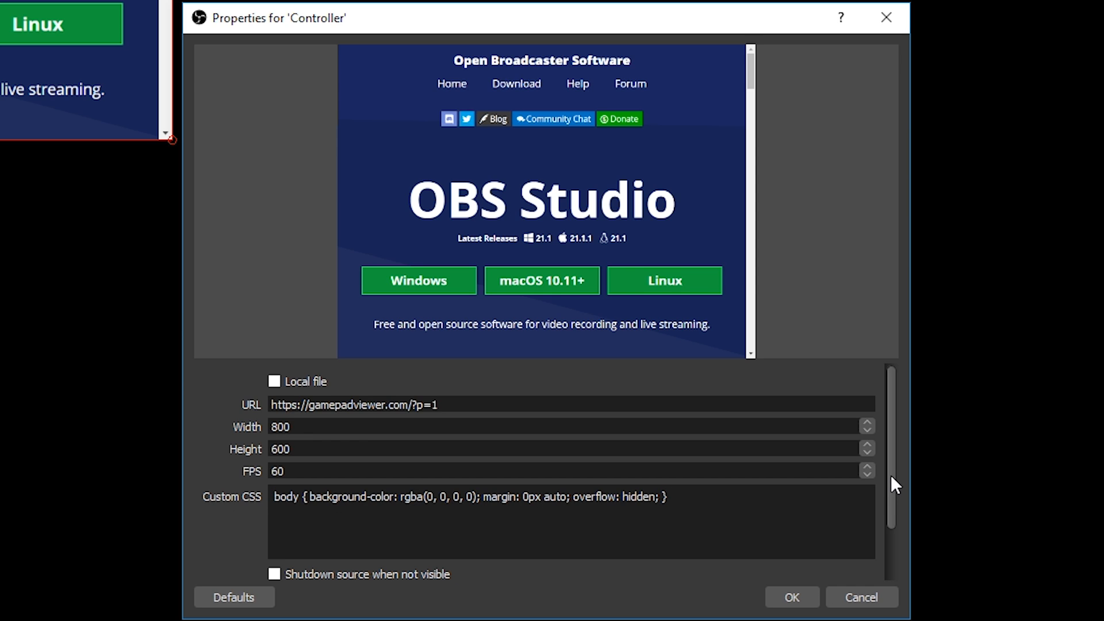
pyautogui.scroll(-3)
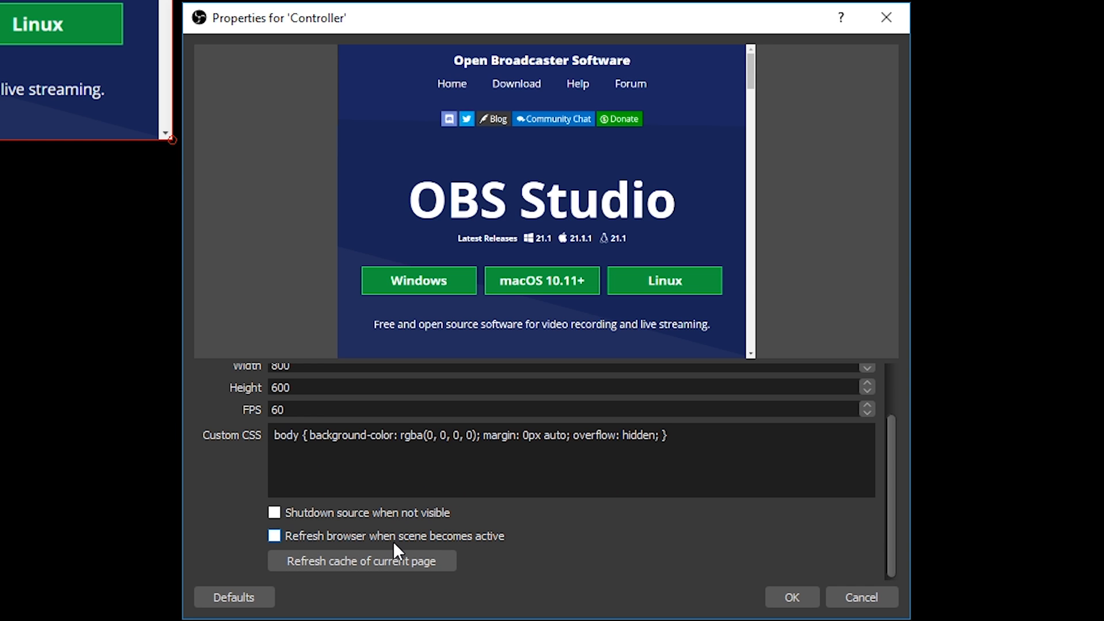
# Apply the browser source and play Rocket League with the controller overlay top-left
pyautogui.click(792, 596)
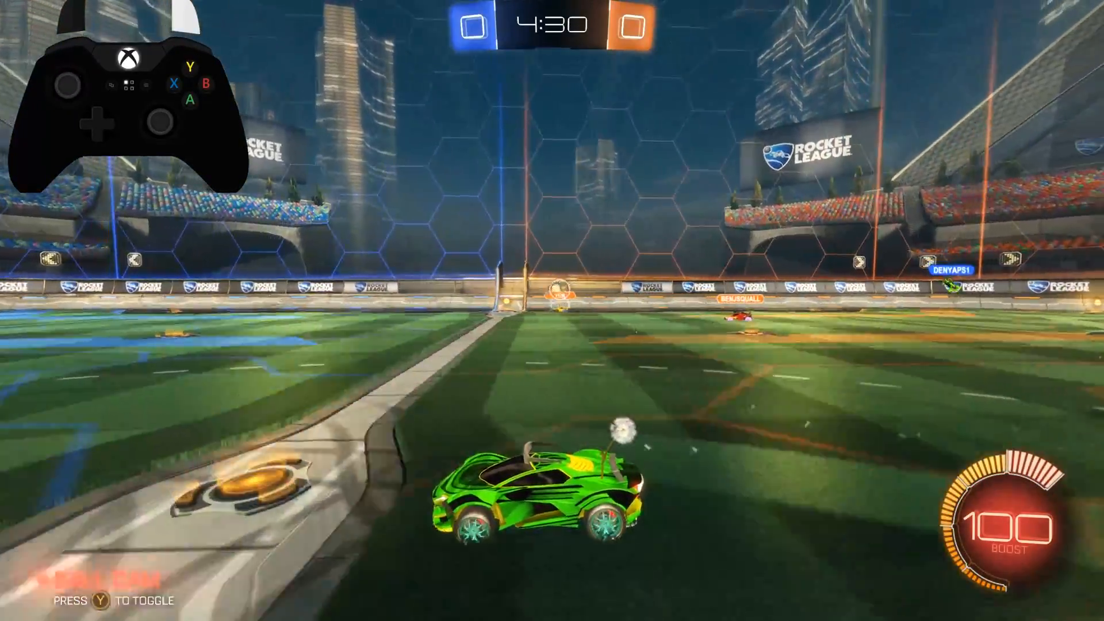
pyautogui.press('y')
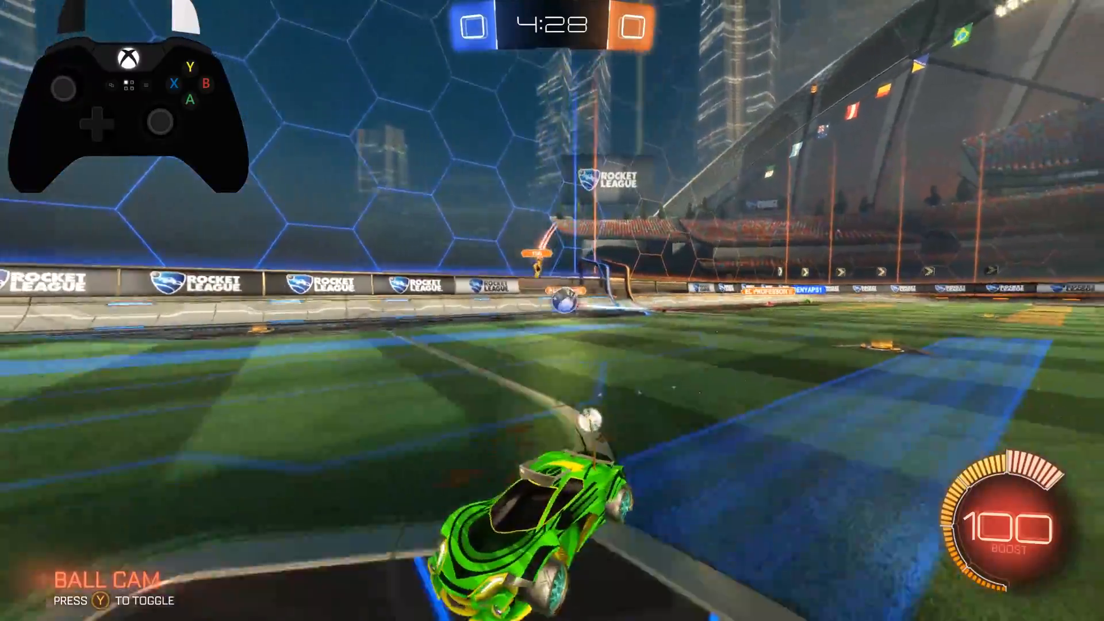